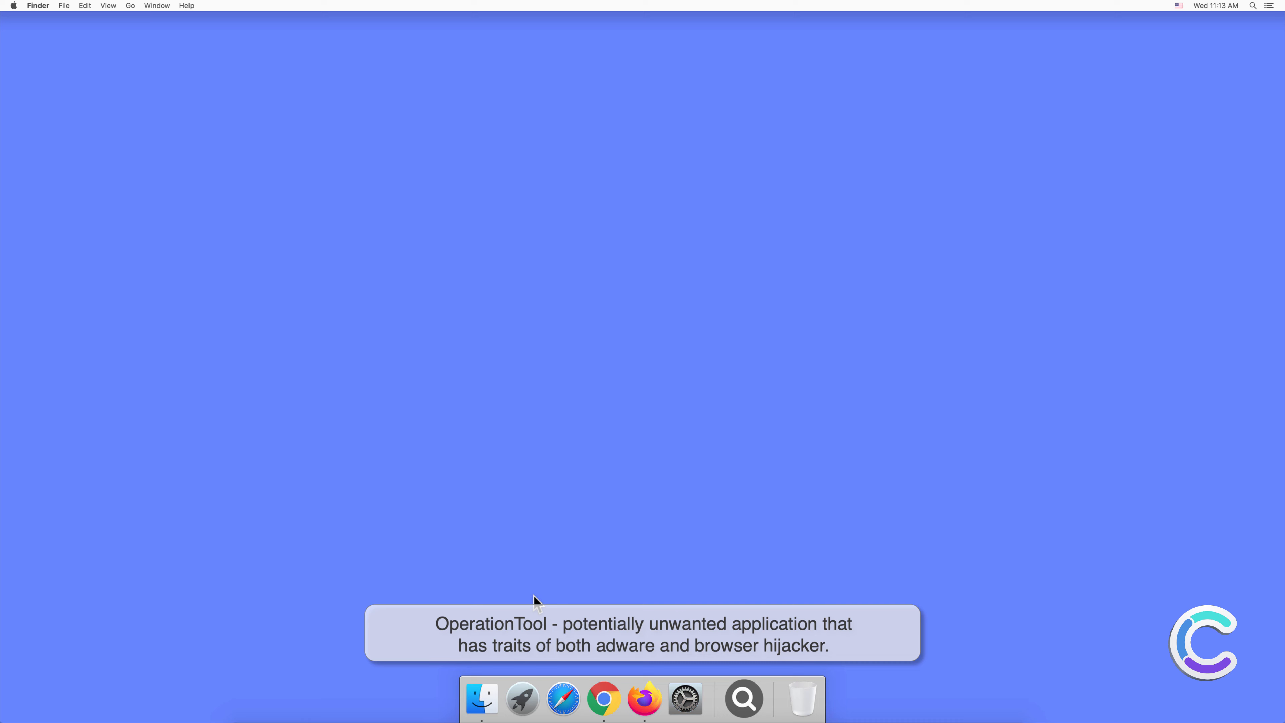
- Bring up a new Finder window on the Applications folder where OperationTool is listed
{"action": "left_click", "coordinate": [483, 701]}
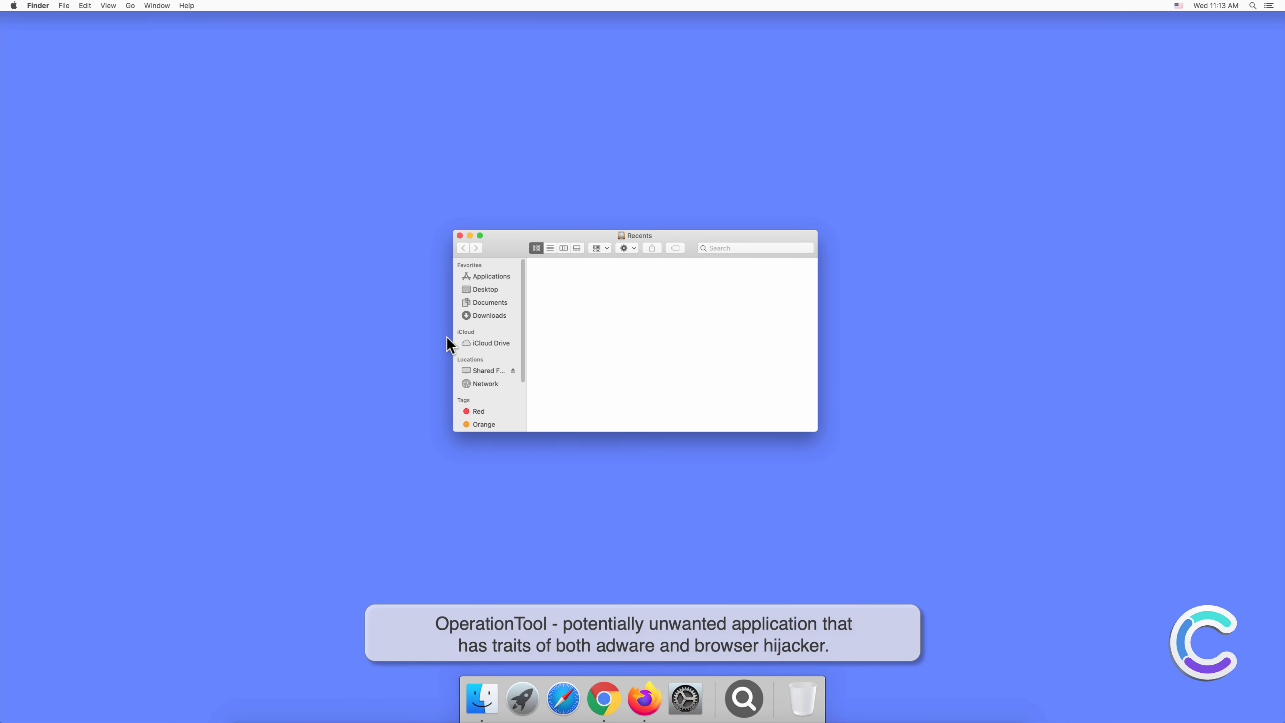
{"action": "left_click", "coordinate": [491, 277]}
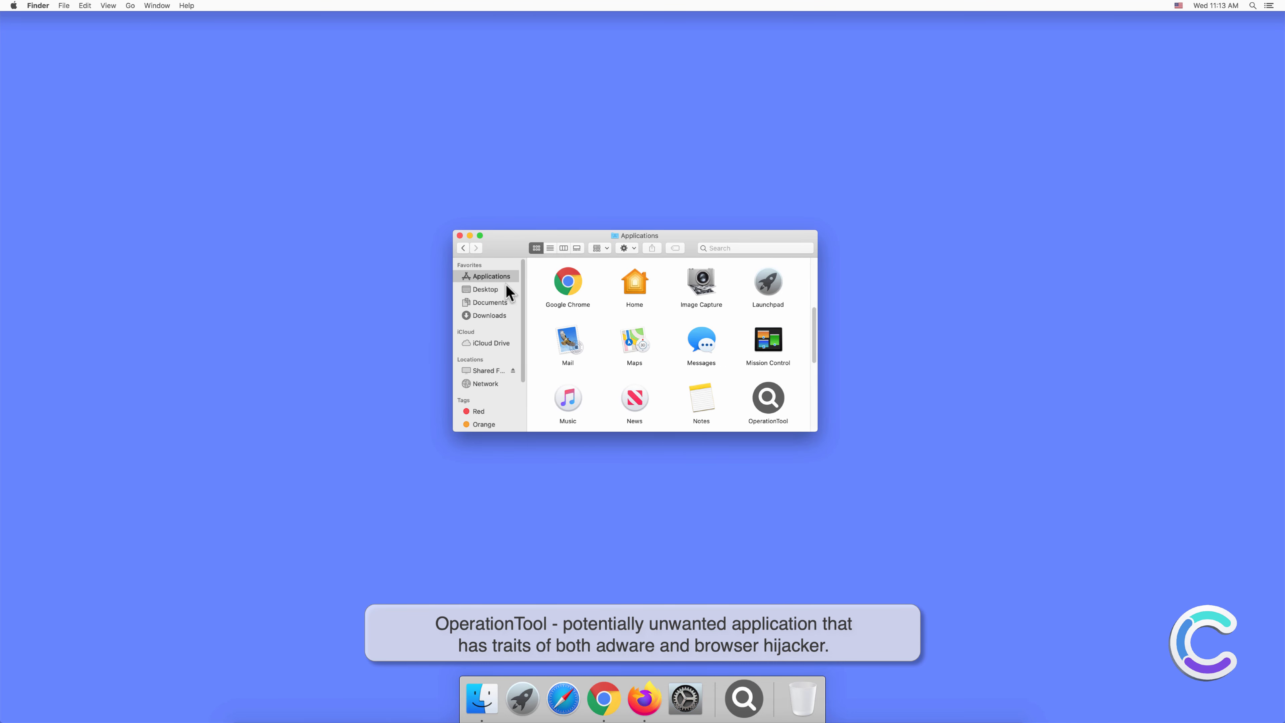
{"action": "mouse_move", "coordinate": [797, 434]}
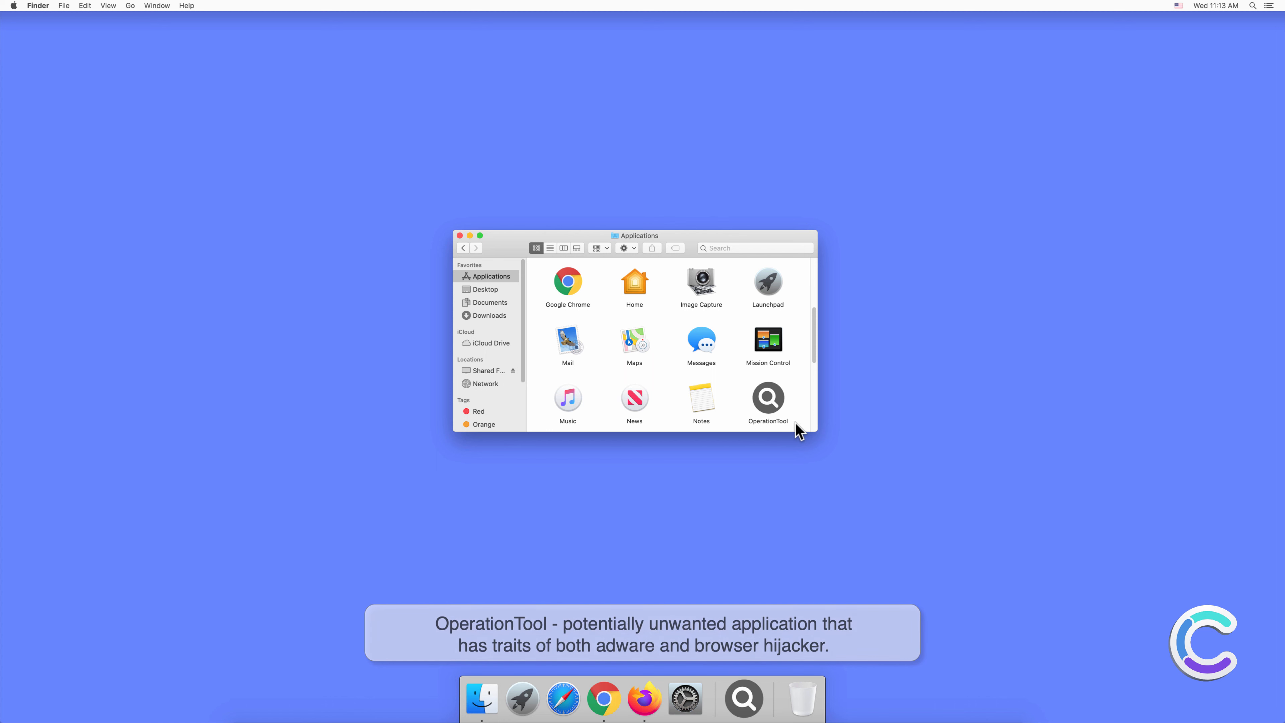